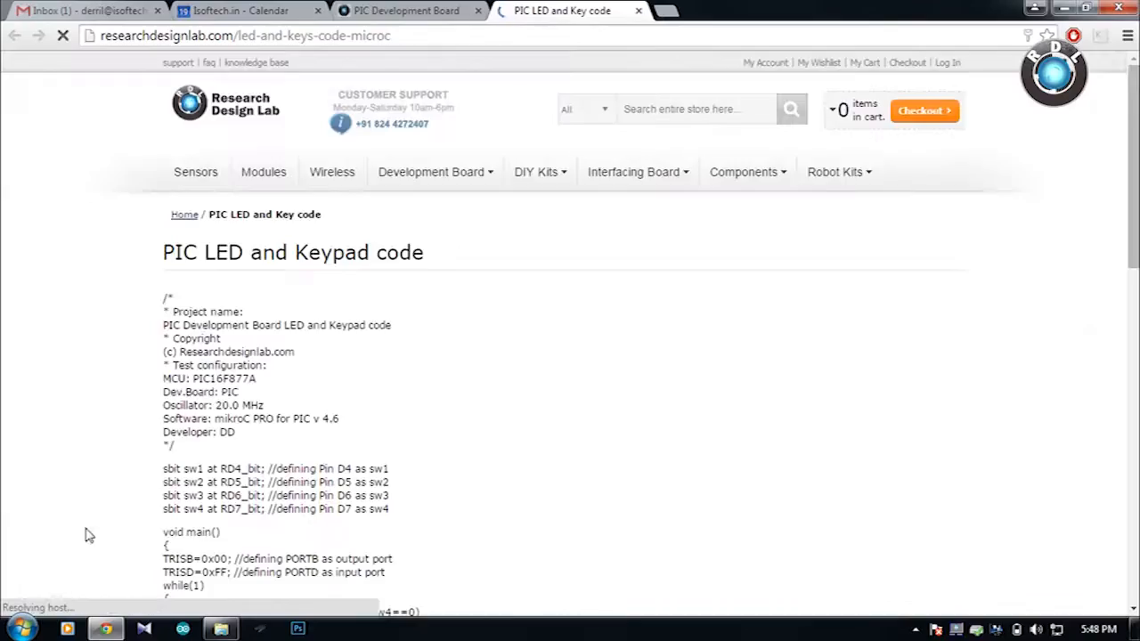
# Start a new mikroC project targeting the P16F877A device.
pyautogui.click(335, 629)
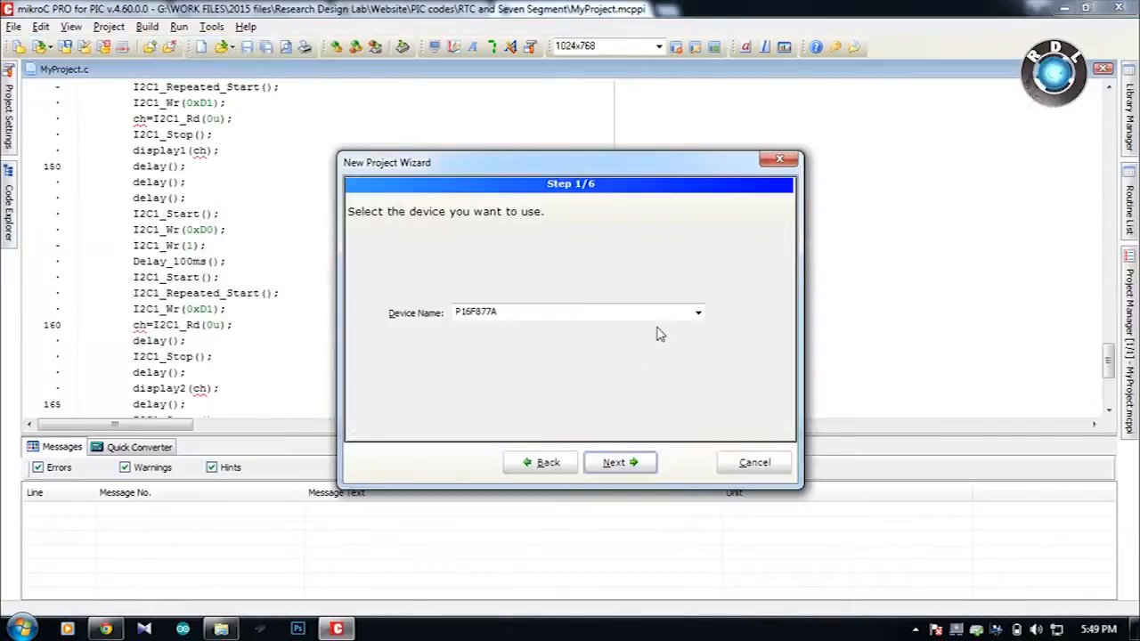
# Finish the wizard with a 10 MHz clock, saving the project as LED_code in G:\temp.
pyautogui.click(620, 463)
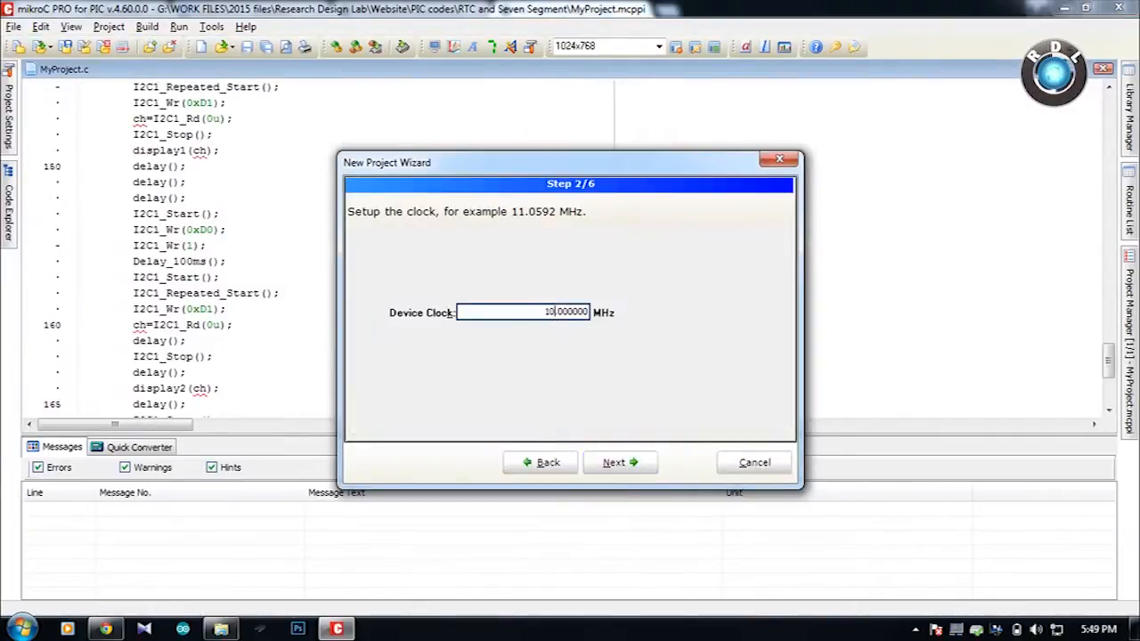
pyautogui.click(613, 463)
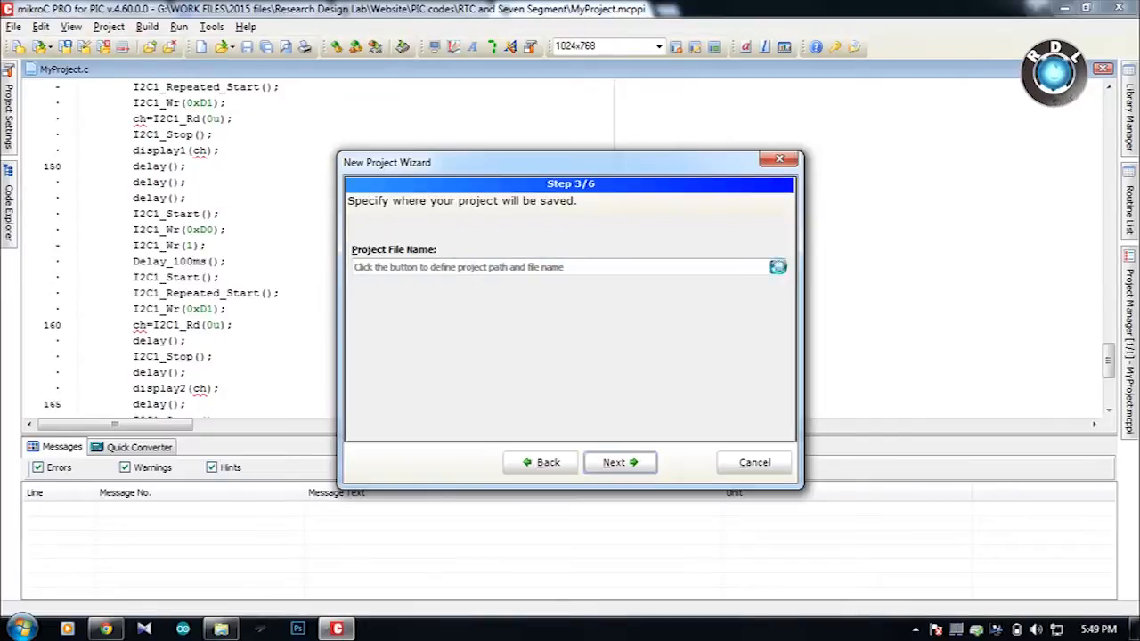
pyautogui.click(777, 268)
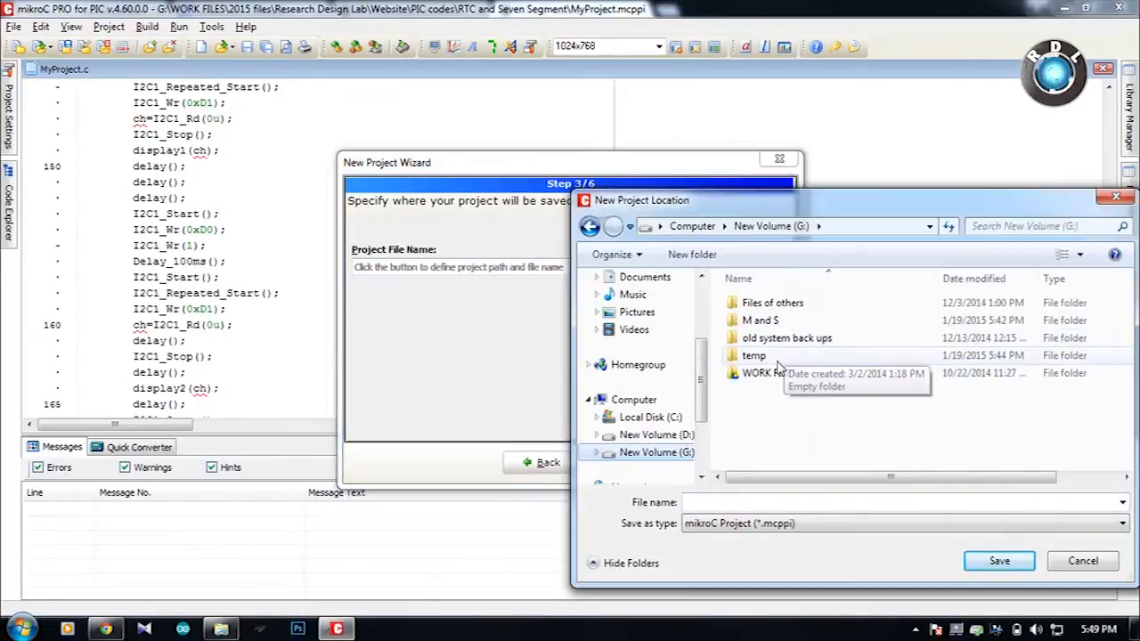
pyautogui.doubleClick(754, 354)
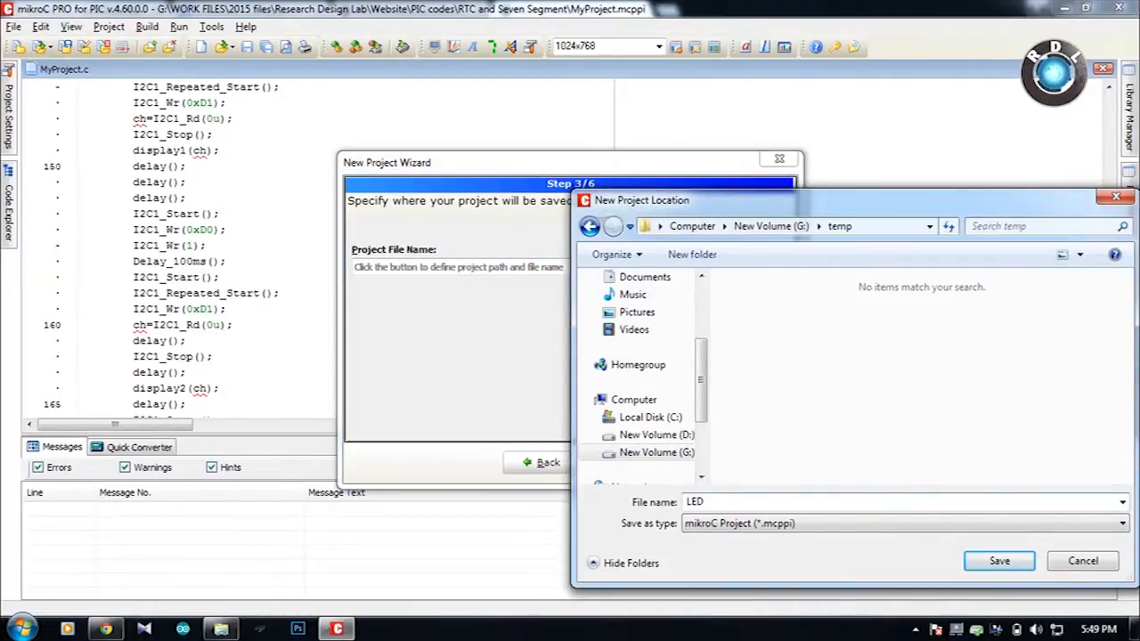
pyautogui.write('_code')
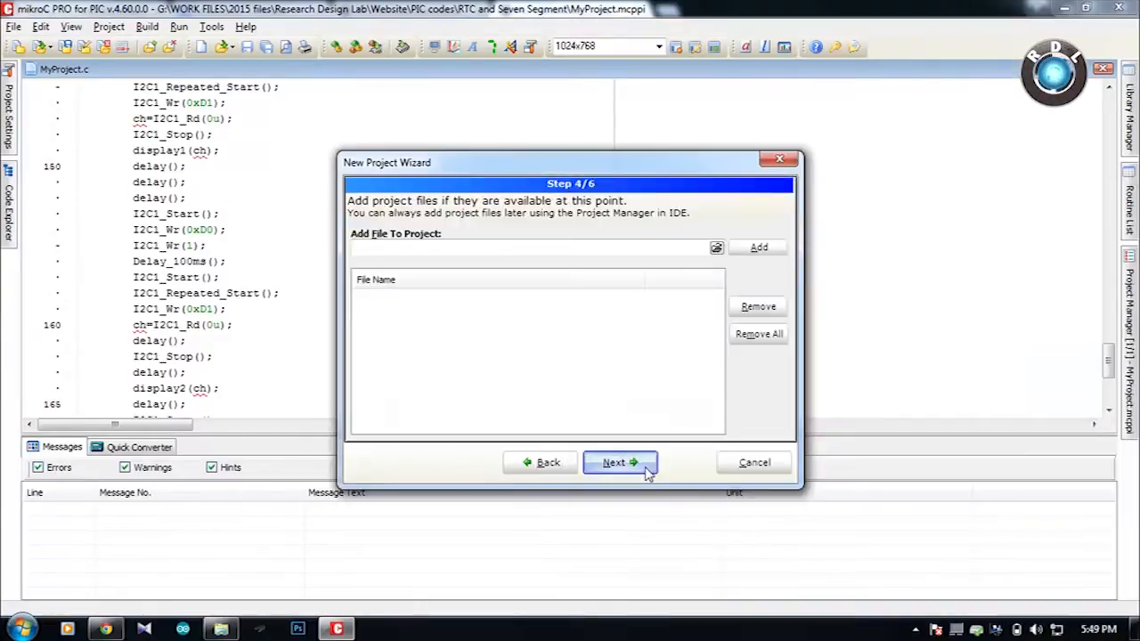
pyautogui.click(613, 463)
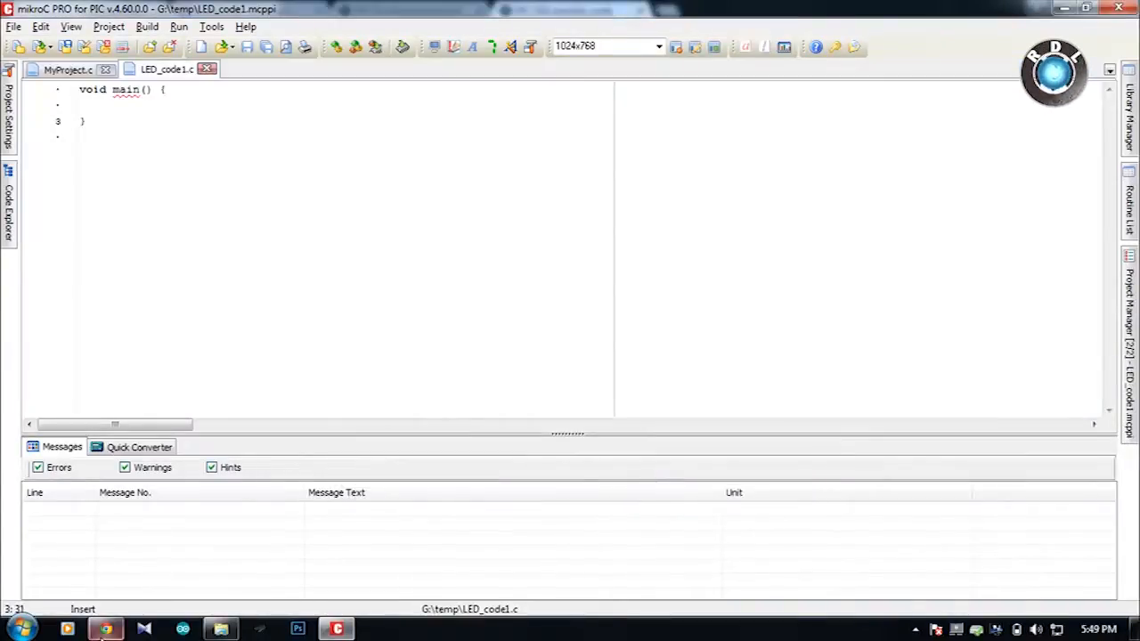
# Paste the PORTB LED blinking code into LED_code1.c and build it successfully.
pyautogui.click(105, 630)
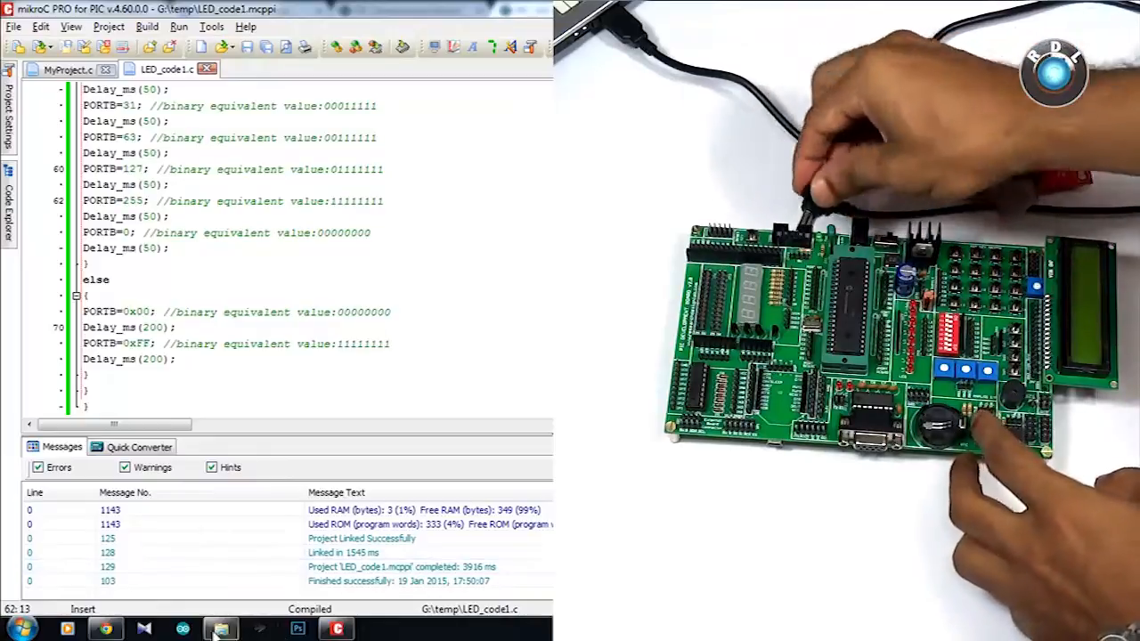
# Launch PICkit 2 Programmer and let it detect the connected PIC16F877A.
pyautogui.click(12, 630)
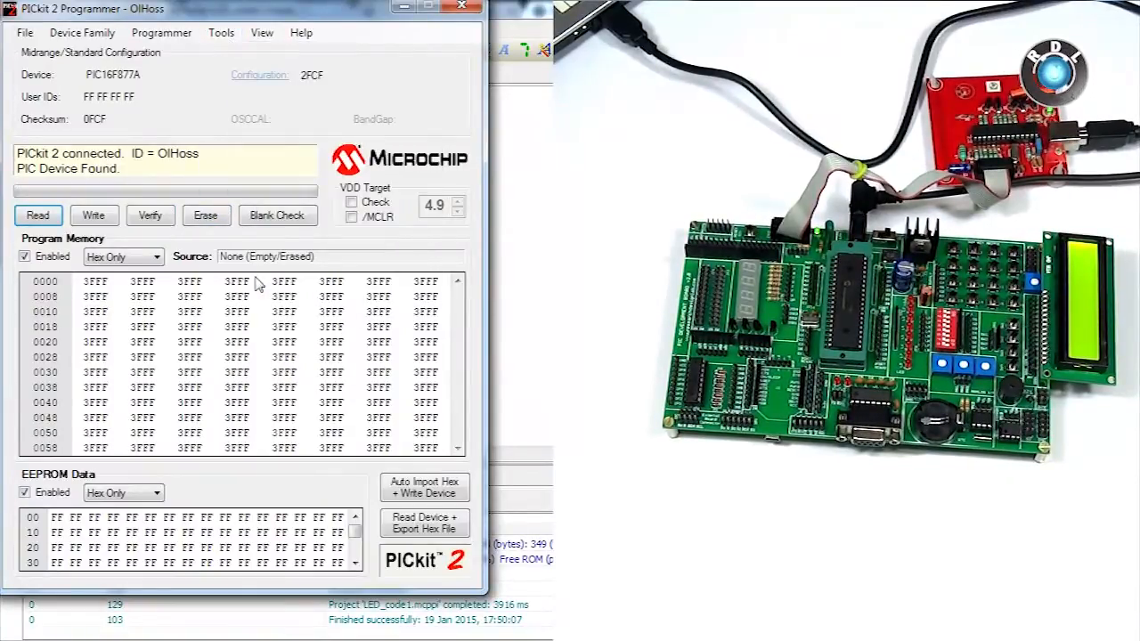
pyautogui.moveTo(110, 178)
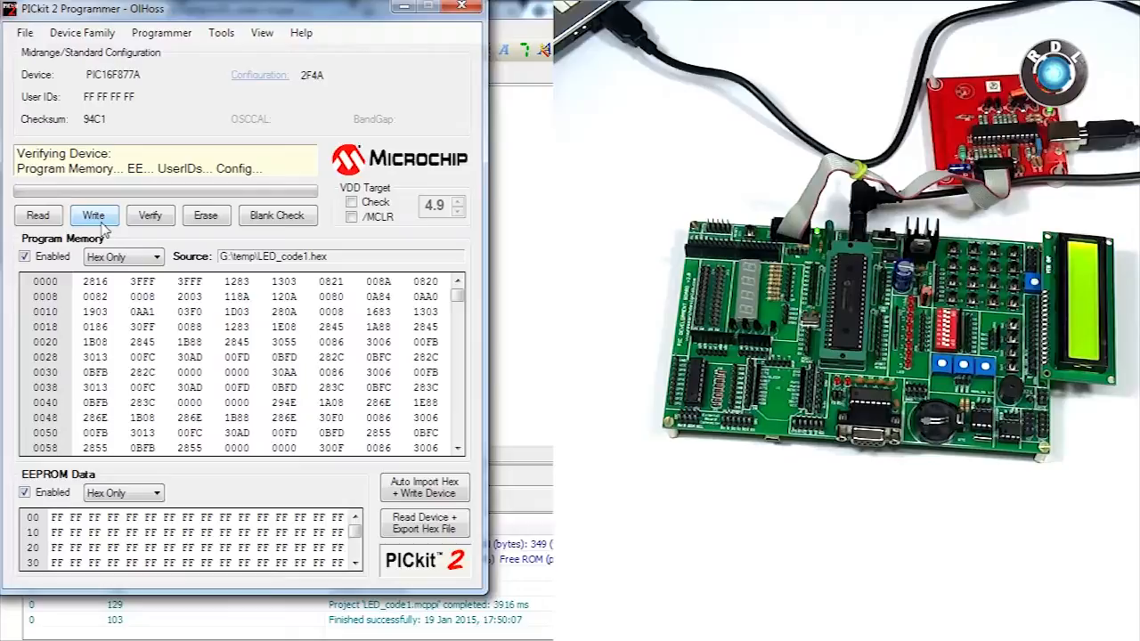
# Write the imported LED_code1.hex to the PIC16F877A until programming succeeds.
pyautogui.click(93, 216)
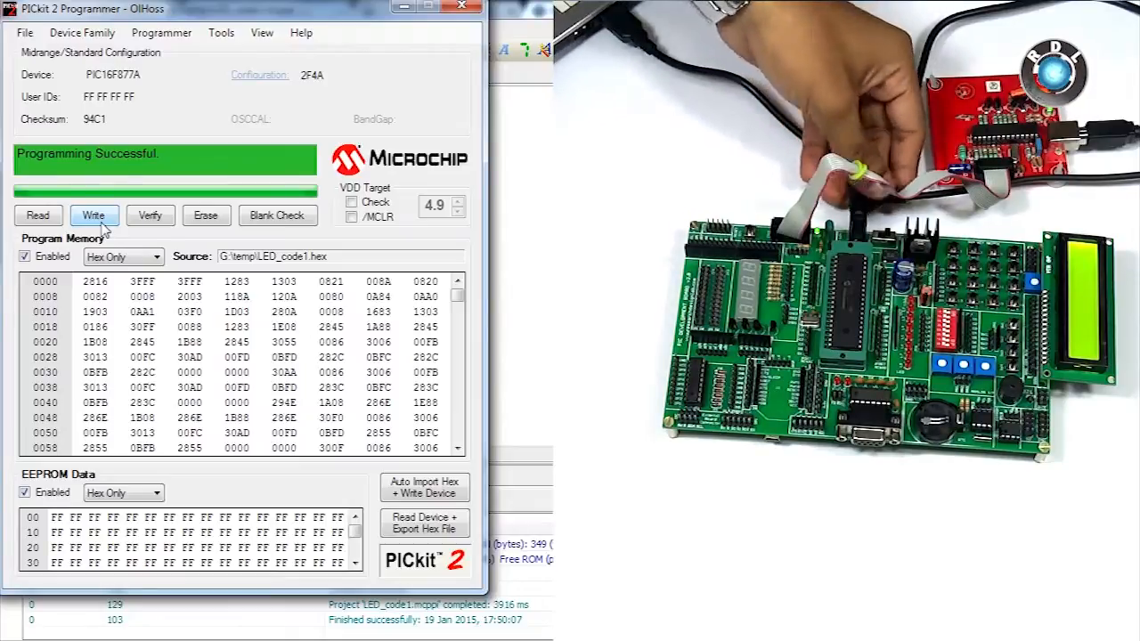